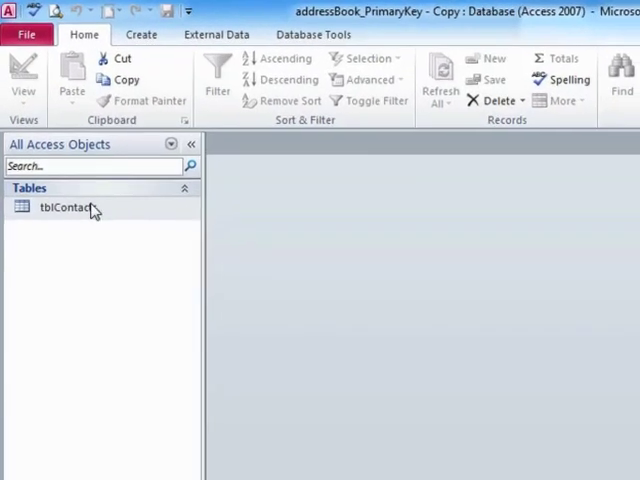
# Open the tblContacts table from the navigation pane.
pyautogui.click(68, 208)
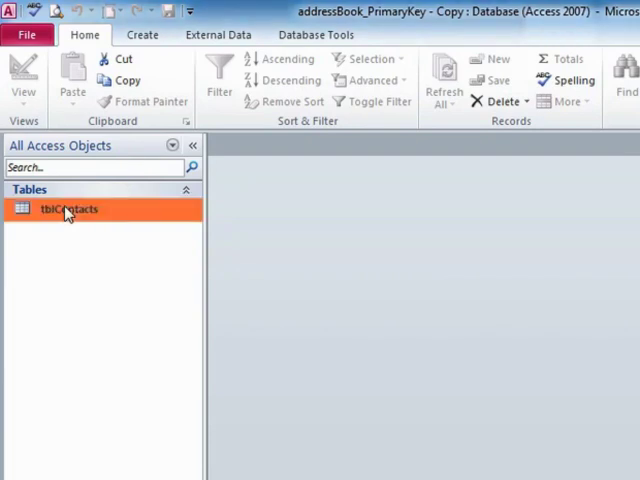
pyautogui.doubleClick(66, 208)
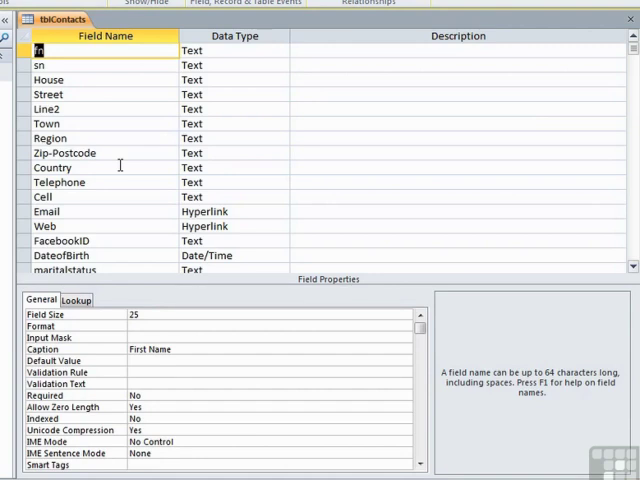
pyautogui.click(40, 64)
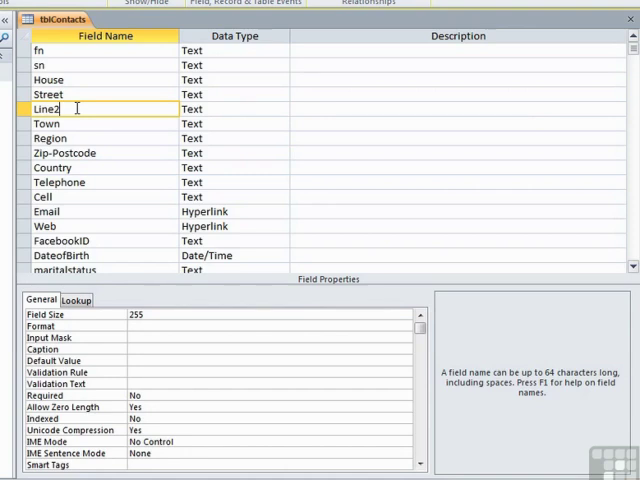
pyautogui.click(64, 152)
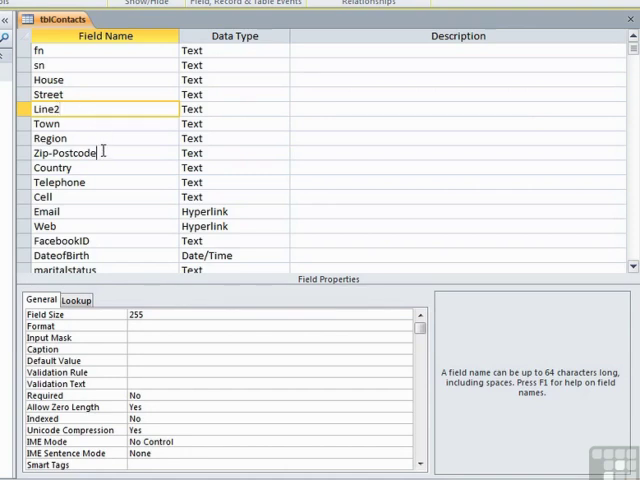
pyautogui.click(70, 152)
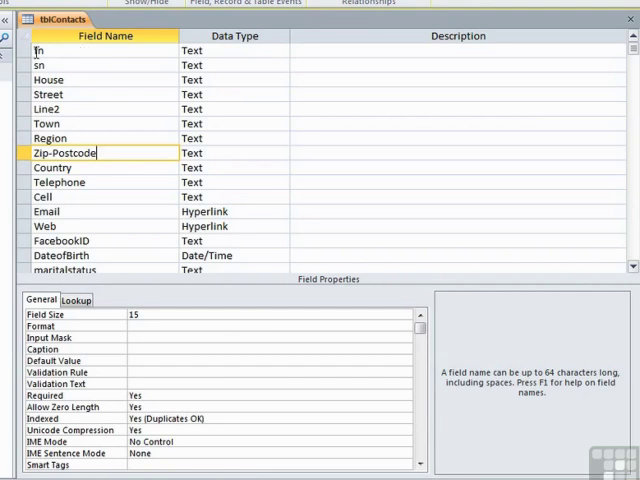
# Insert a new first field row above fn and name it contactID.
pyautogui.click(40, 50)
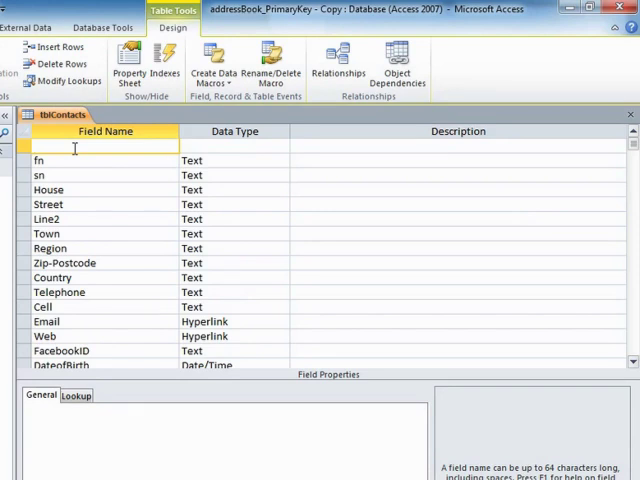
pyautogui.write('co')
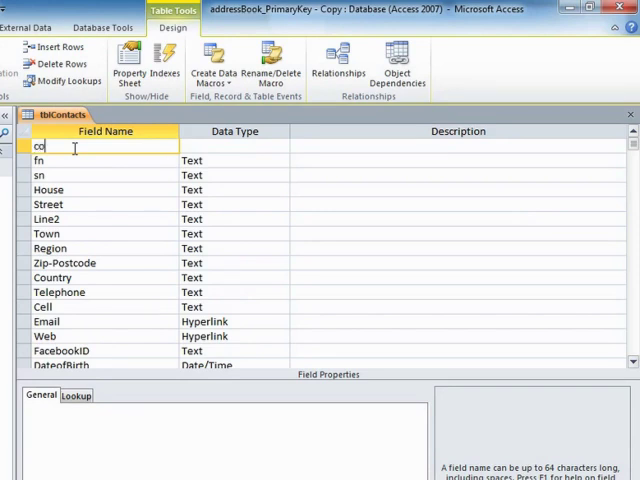
pyautogui.write('ntactID')
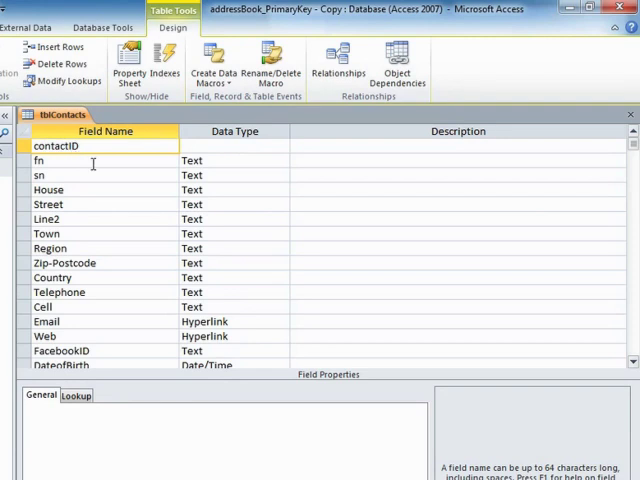
pyautogui.click(236, 146)
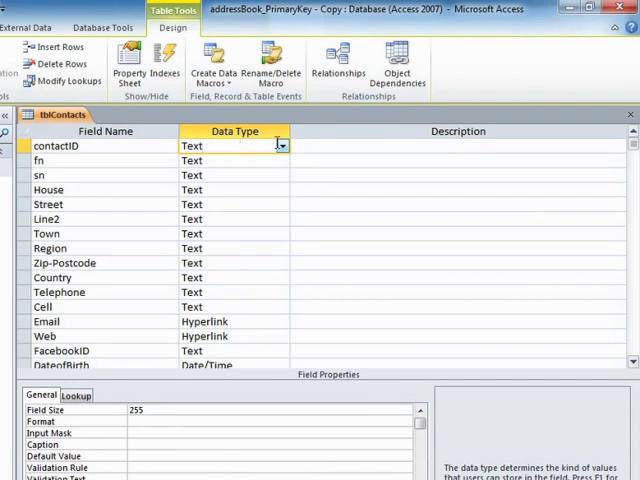
# Change the contactID data type from Text to AutoNumber.
pyautogui.click(280, 146)
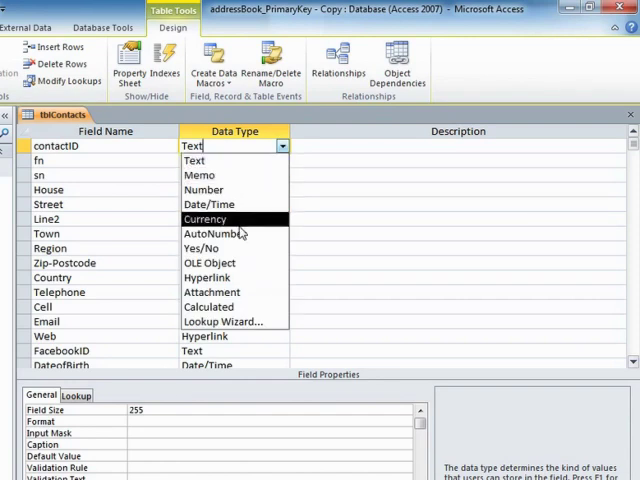
pyautogui.click(210, 232)
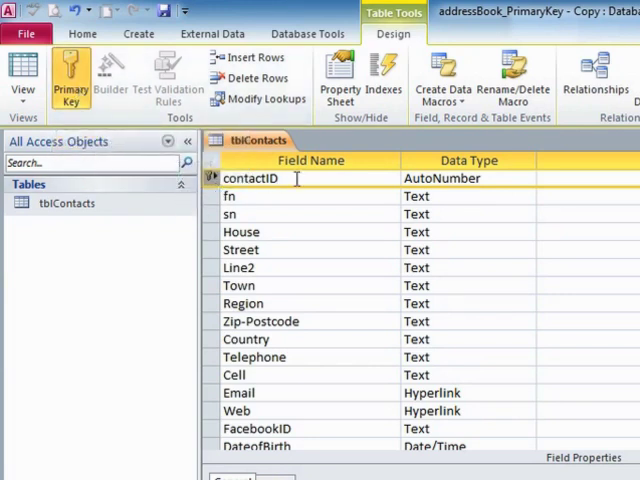
pyautogui.click(252, 178)
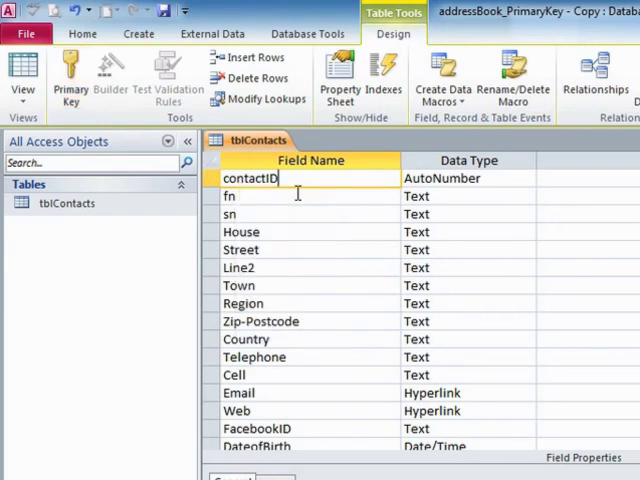
pyautogui.click(210, 178)
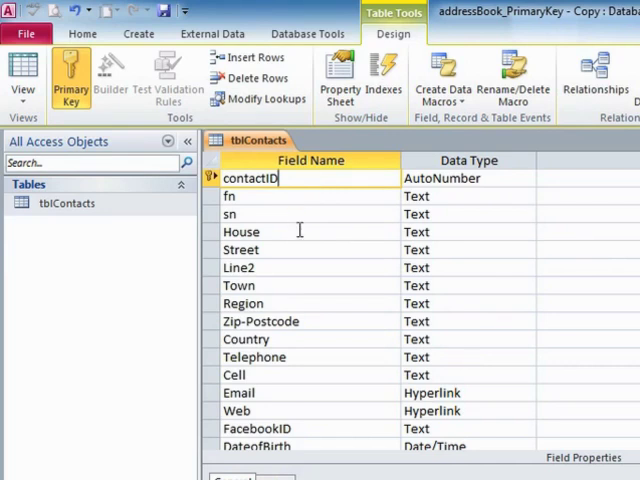
pyautogui.click(240, 232)
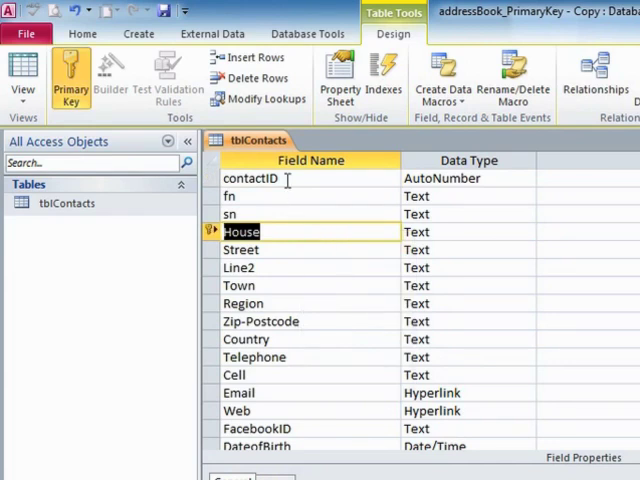
pyautogui.click(248, 178)
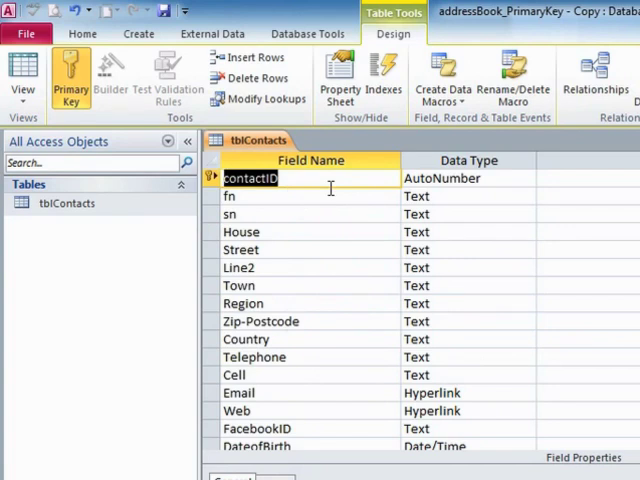
pyautogui.moveTo(272, 232)
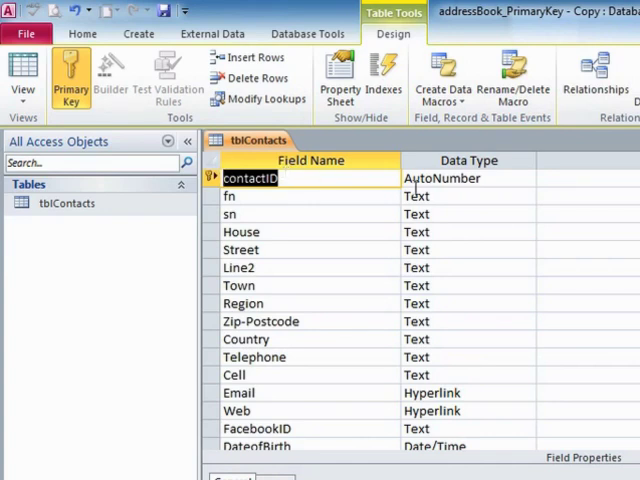
pyautogui.click(460, 178)
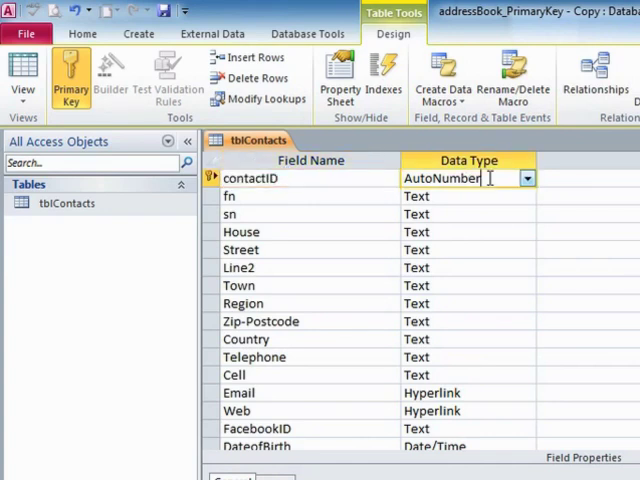